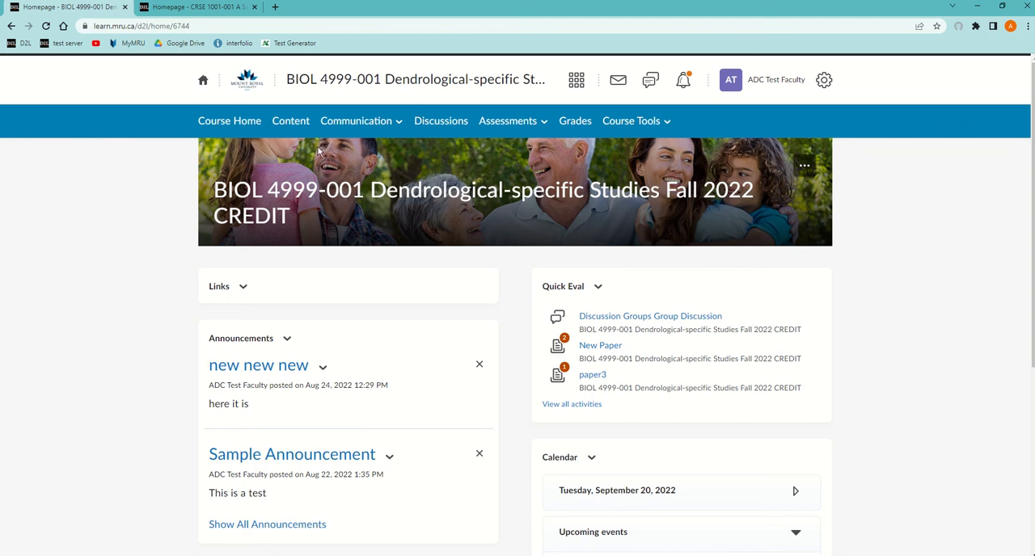
pyautogui.moveTo(401, 193)
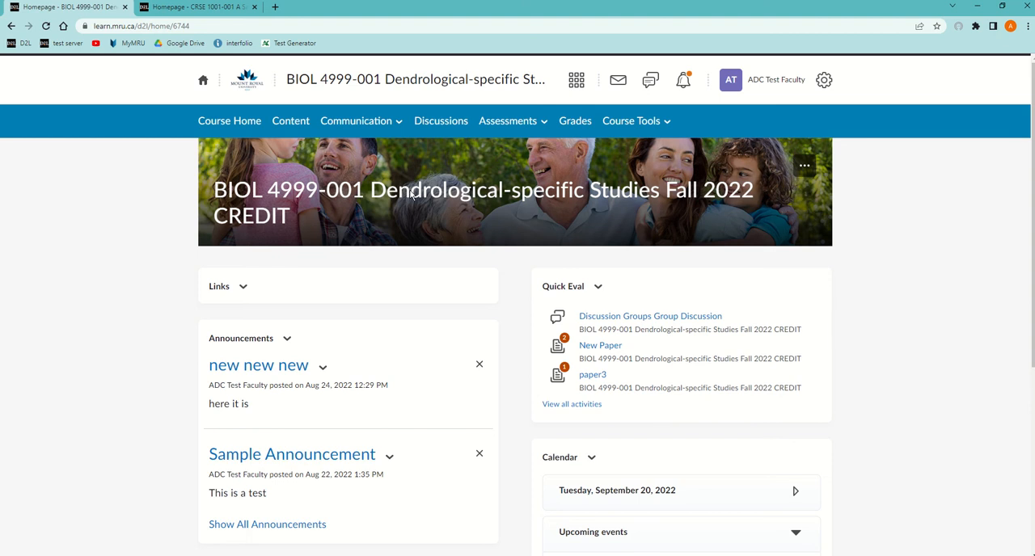
pyautogui.moveTo(709, 197)
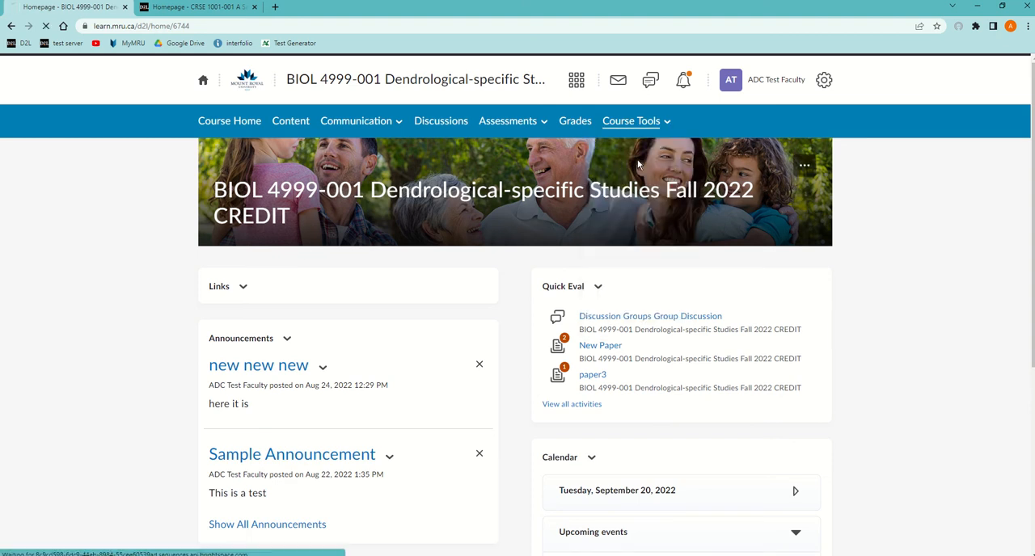
# - Go through Course Admin to the BIOL 4999 Rubrics page showing the published rubric 'rubric'
pyautogui.click(630, 121)
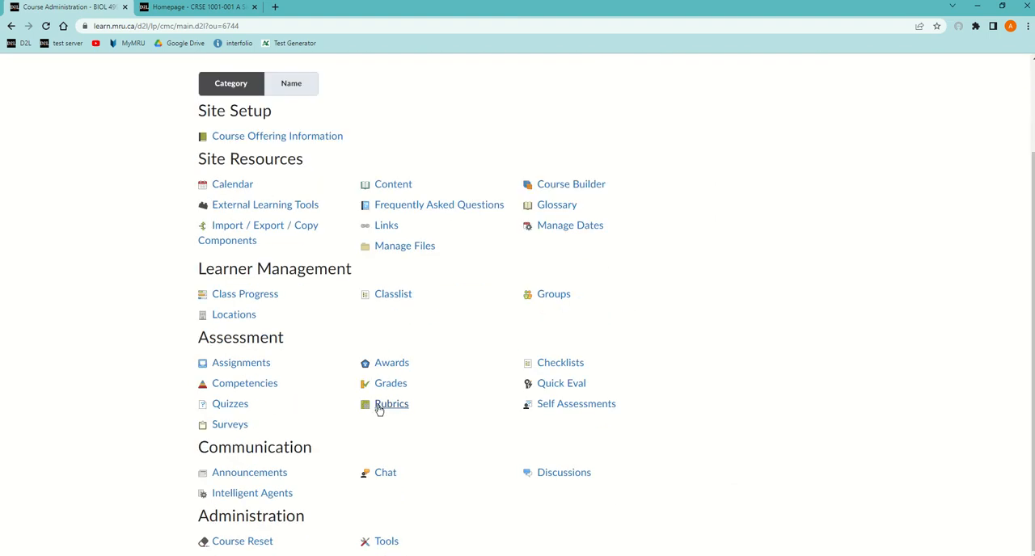
pyautogui.click(392, 403)
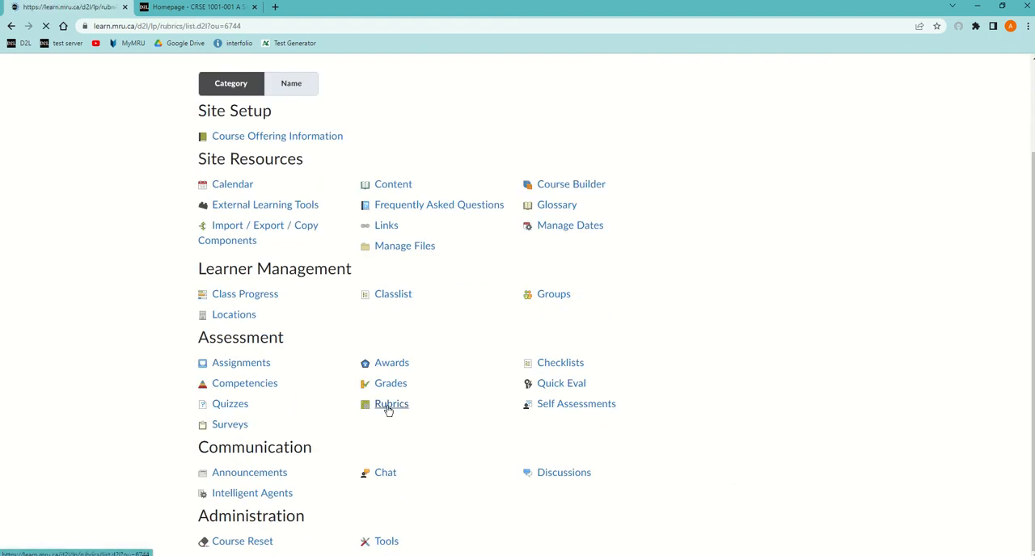
pyautogui.click(391, 403)
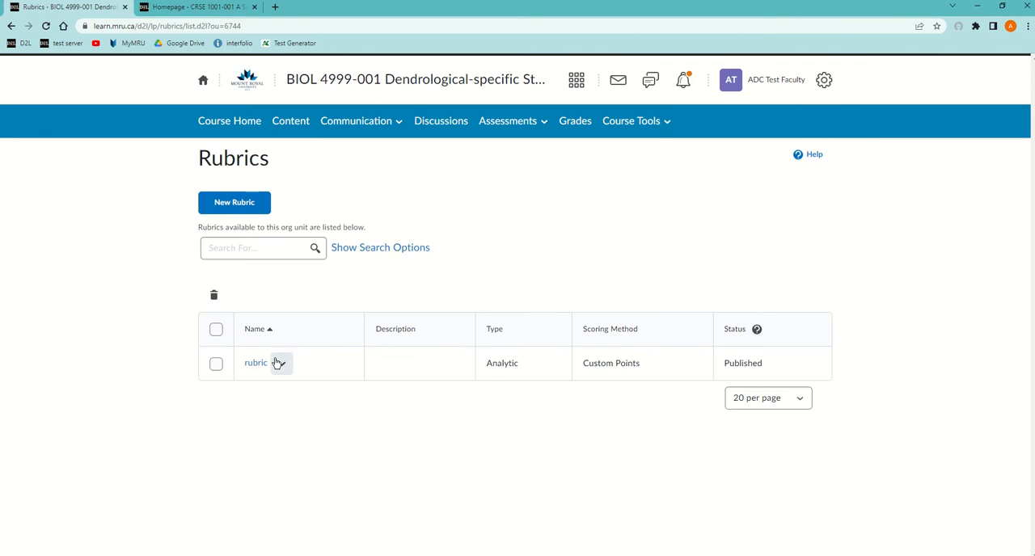
pyautogui.moveTo(530, 144)
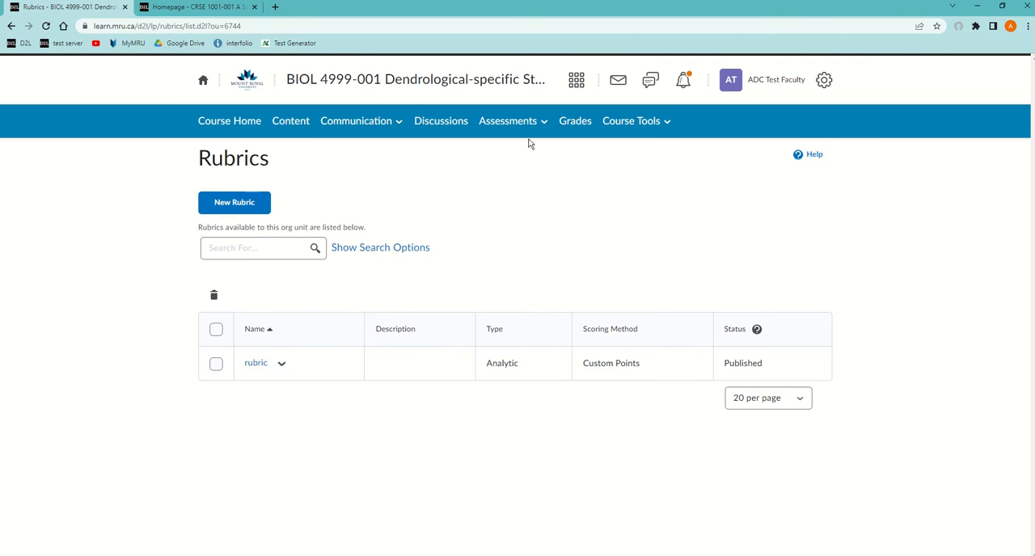
pyautogui.moveTo(633, 133)
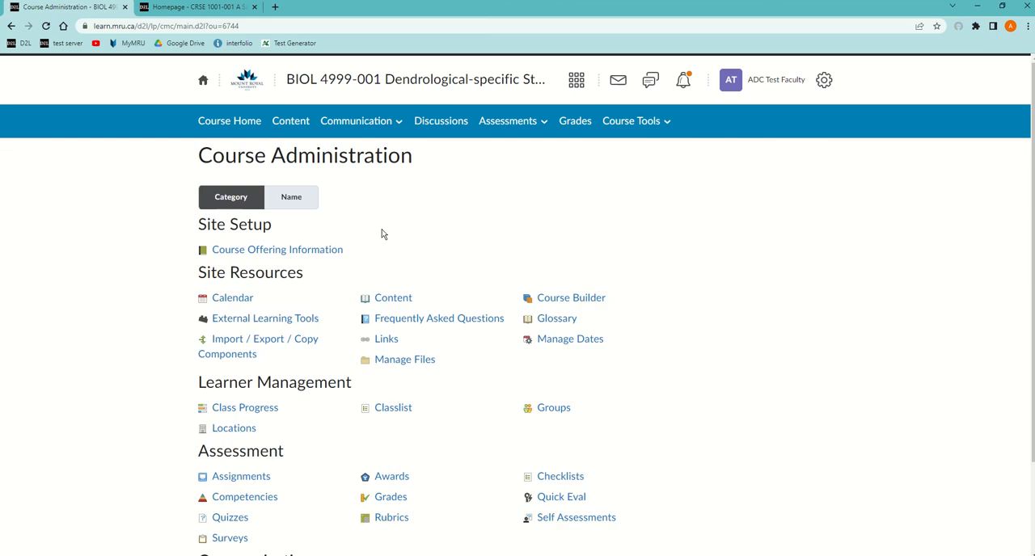
# - In Import / Export / Copy Components, choose Export as Brightspace Package and start
pyautogui.click(258, 339)
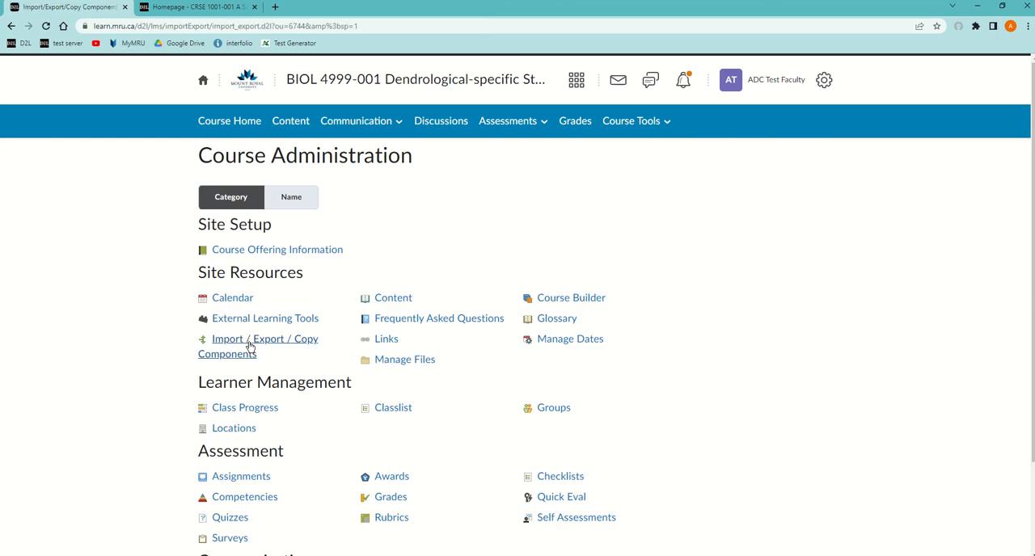
pyautogui.click(265, 339)
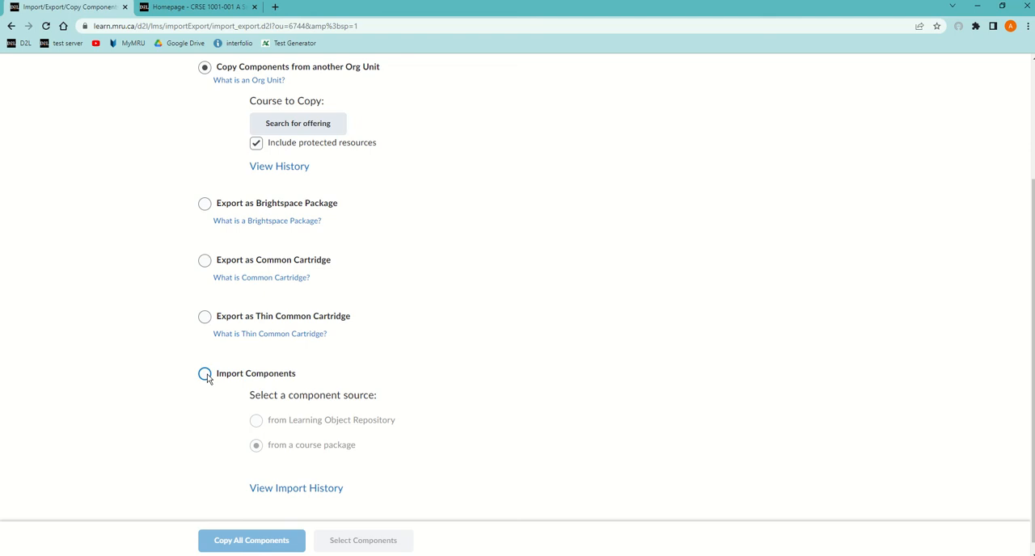
pyautogui.click(205, 202)
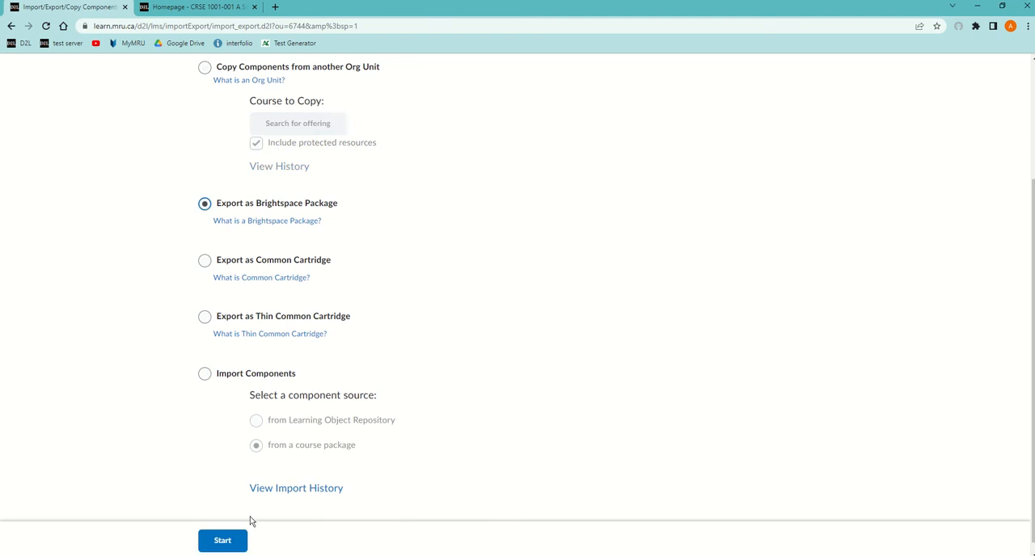
pyautogui.click(222, 541)
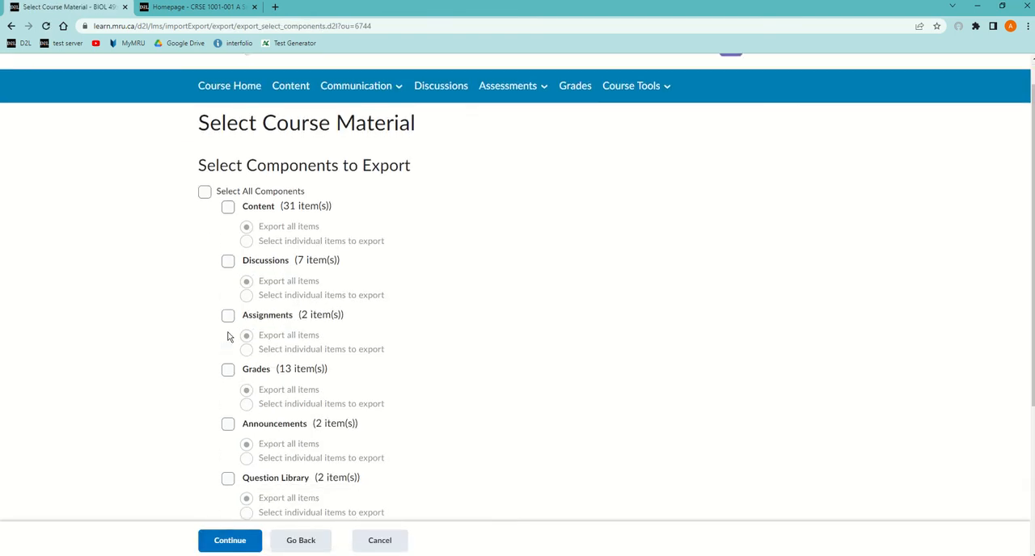
# - Mark only Rubrics for export, selecting the individual rubric 'rubric' and continuing to confirmation
pyautogui.scroll(-3)
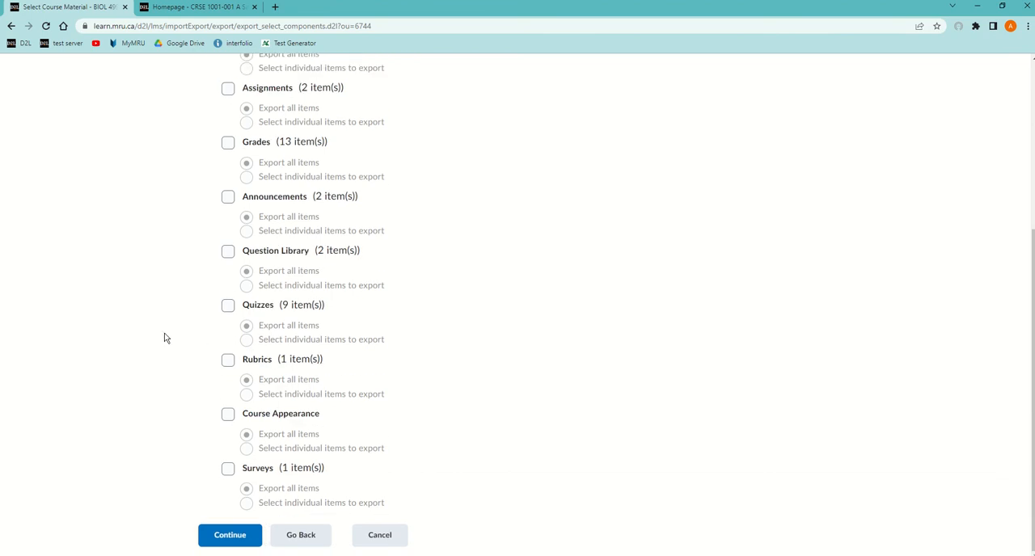
pyautogui.click(228, 359)
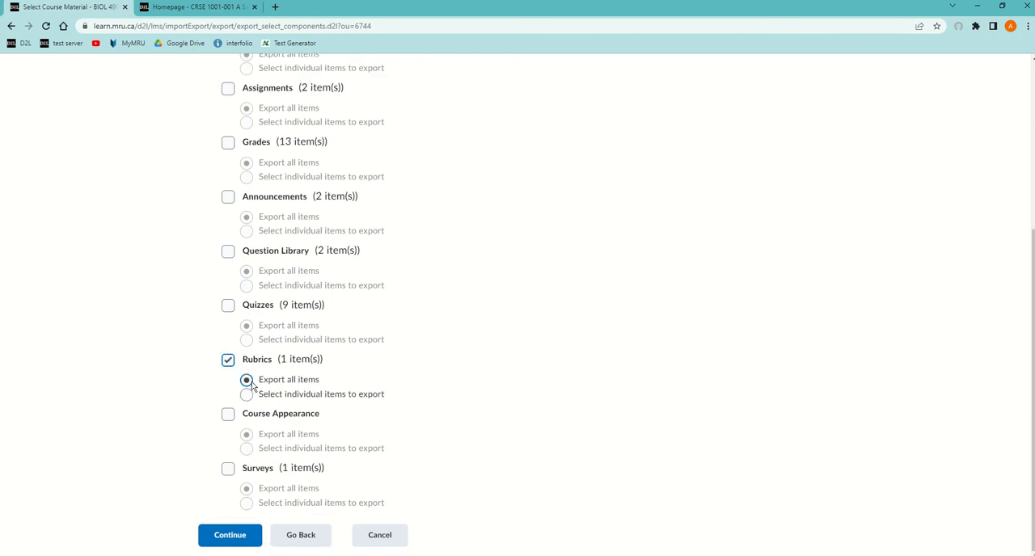
pyautogui.moveTo(247, 394)
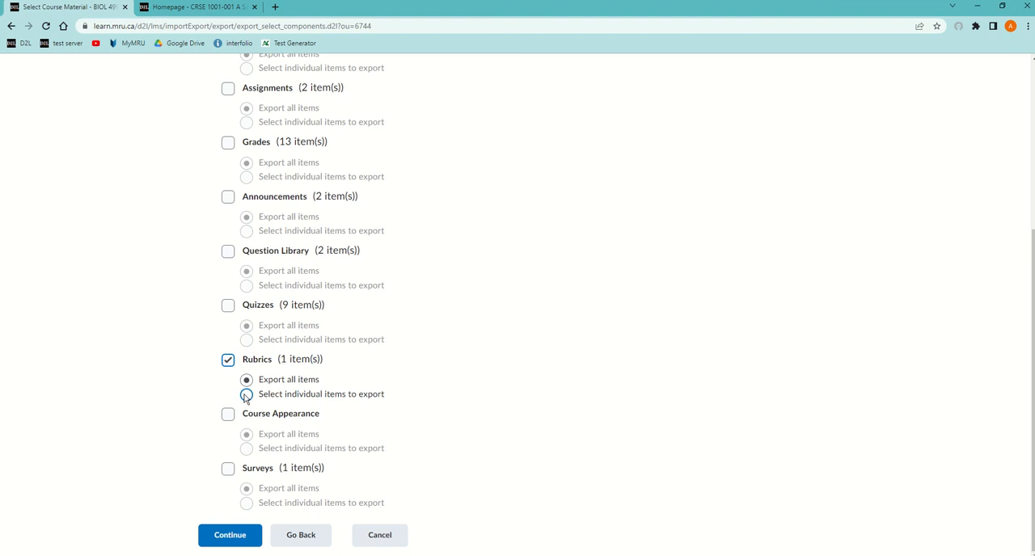
pyautogui.click(246, 394)
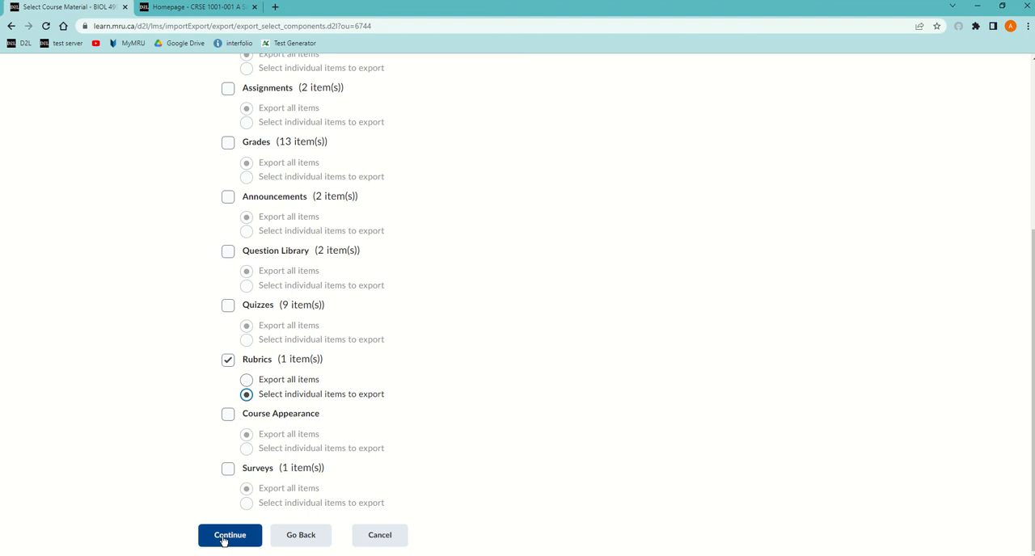
pyautogui.click(230, 535)
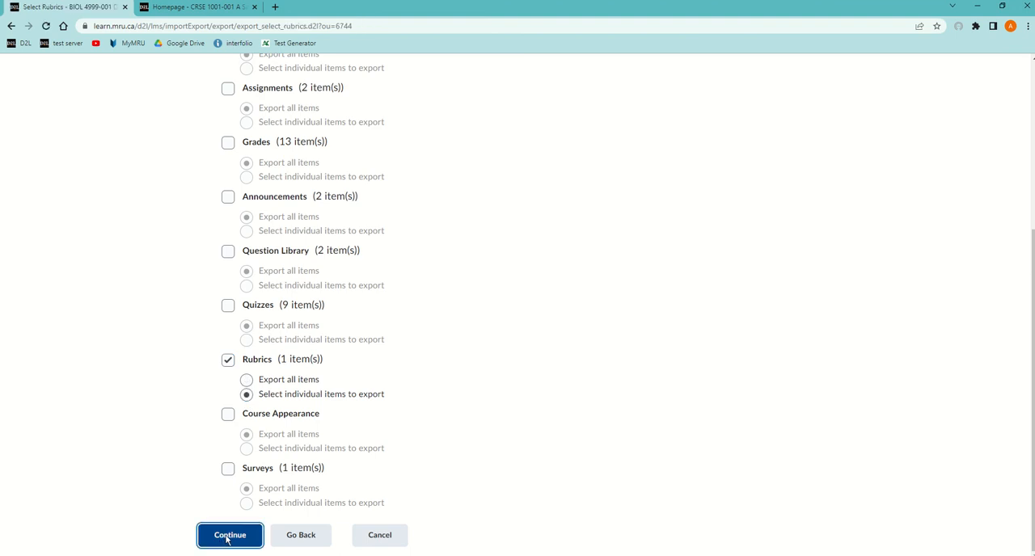
pyautogui.click(229, 534)
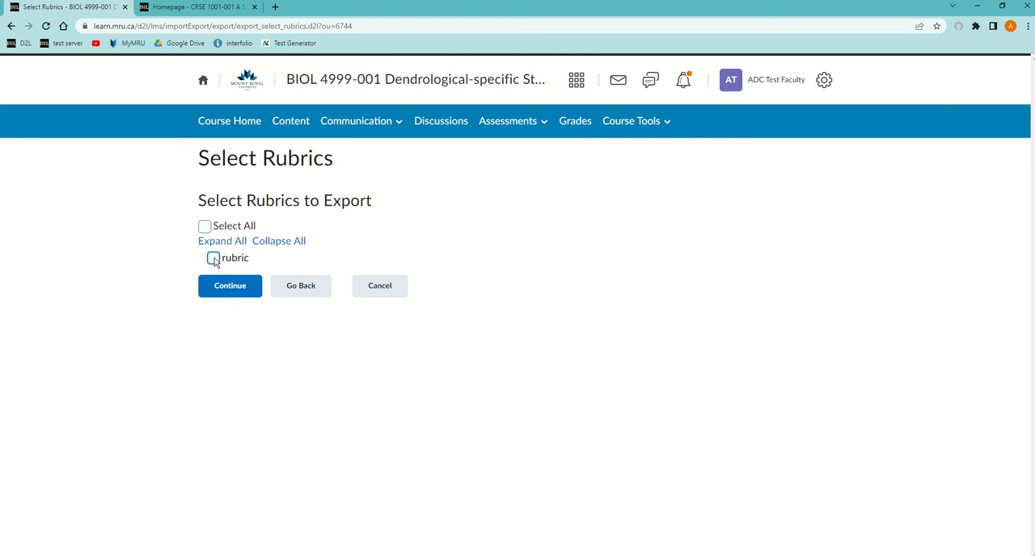
pyautogui.click(212, 257)
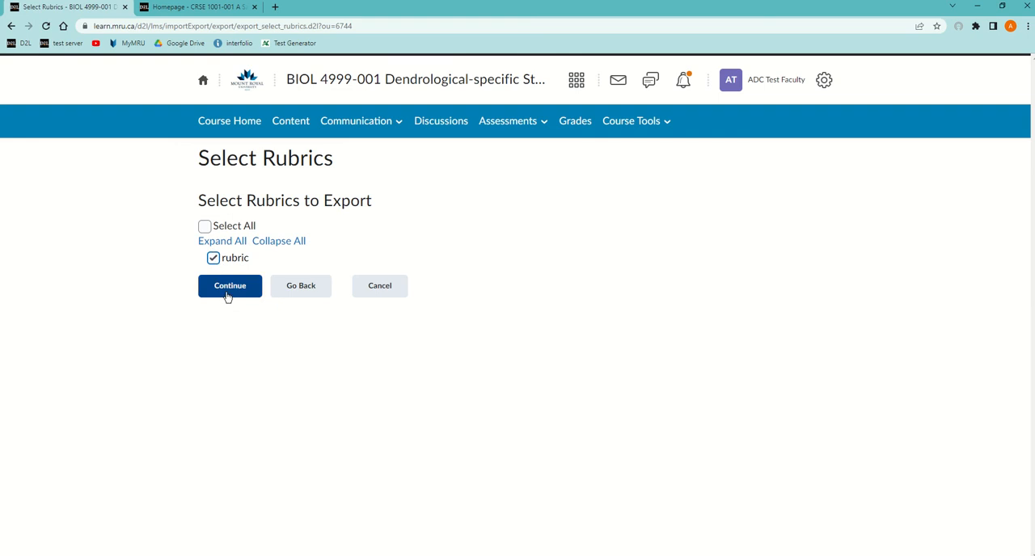
pyautogui.click(230, 286)
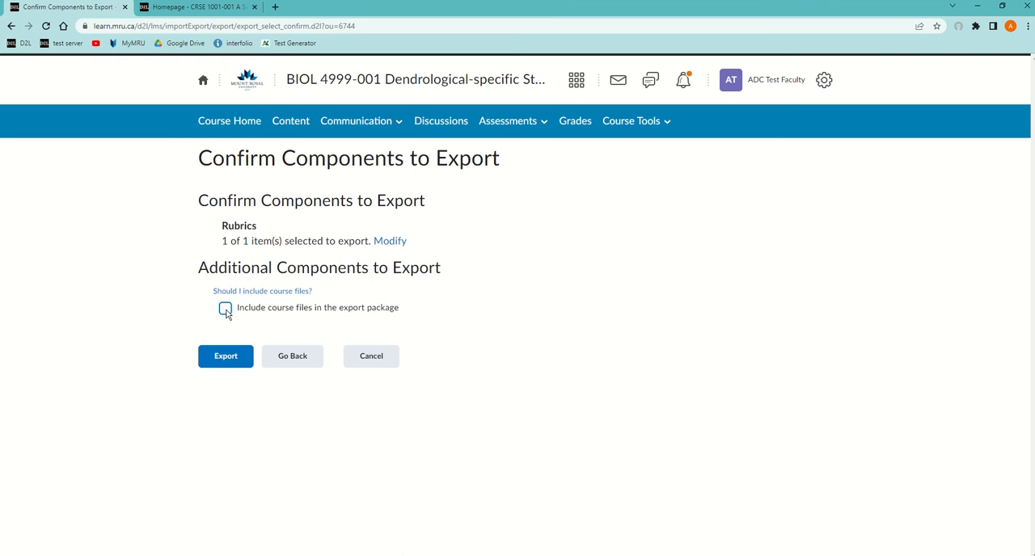
# - Include course files, start the rubric package export, and dismiss the Export started notice
pyautogui.click(226, 308)
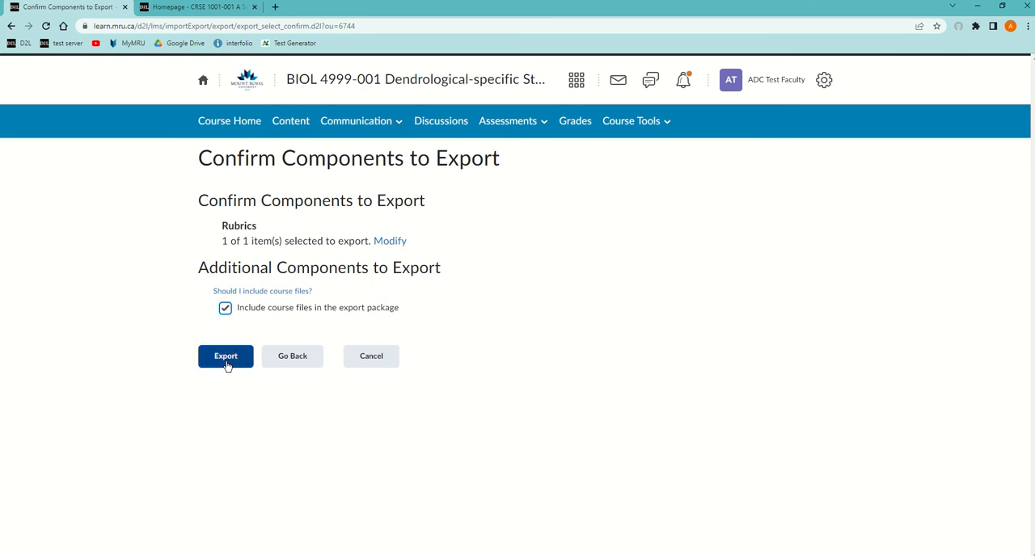
pyautogui.click(225, 356)
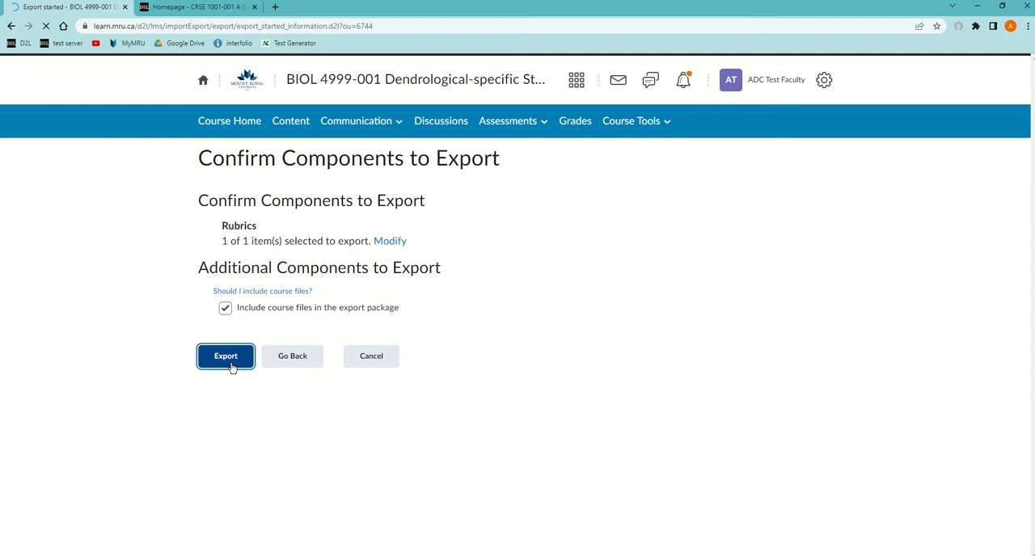
pyautogui.click(226, 356)
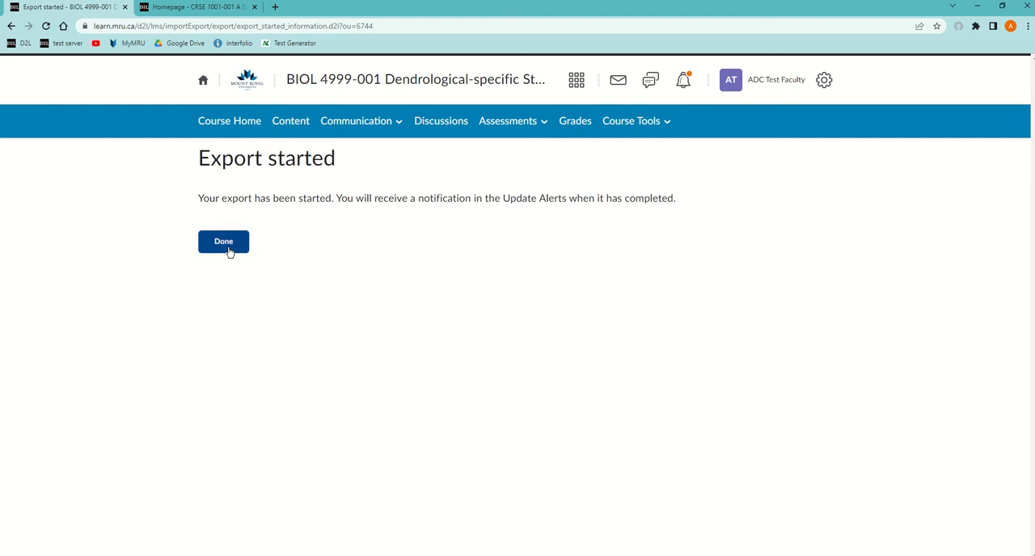
pyautogui.click(223, 241)
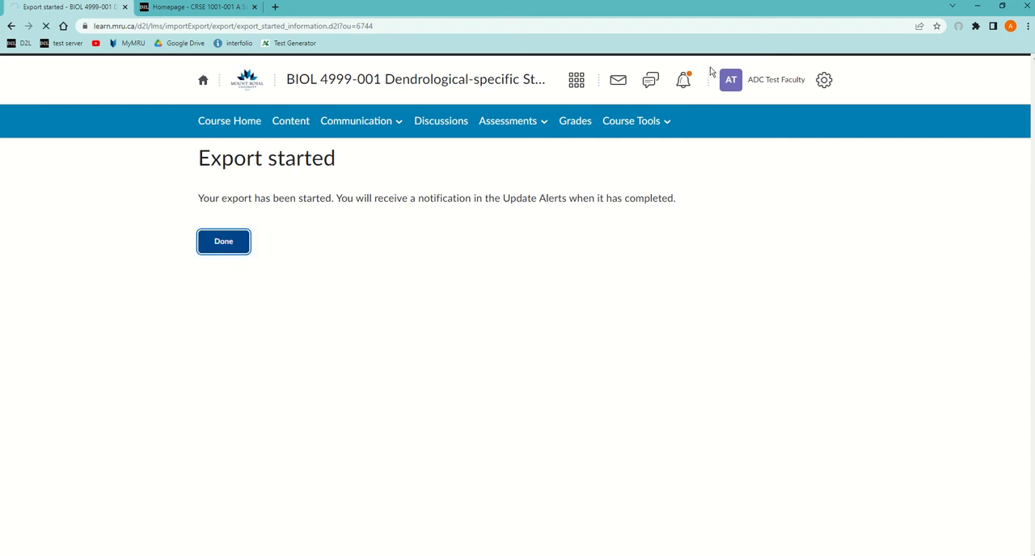
pyautogui.click(683, 80)
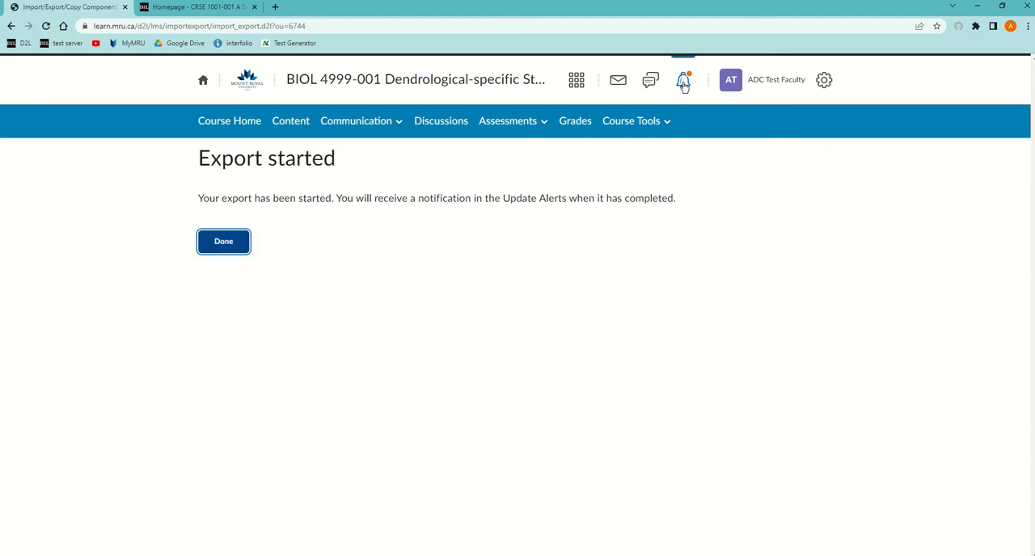
pyautogui.click(223, 241)
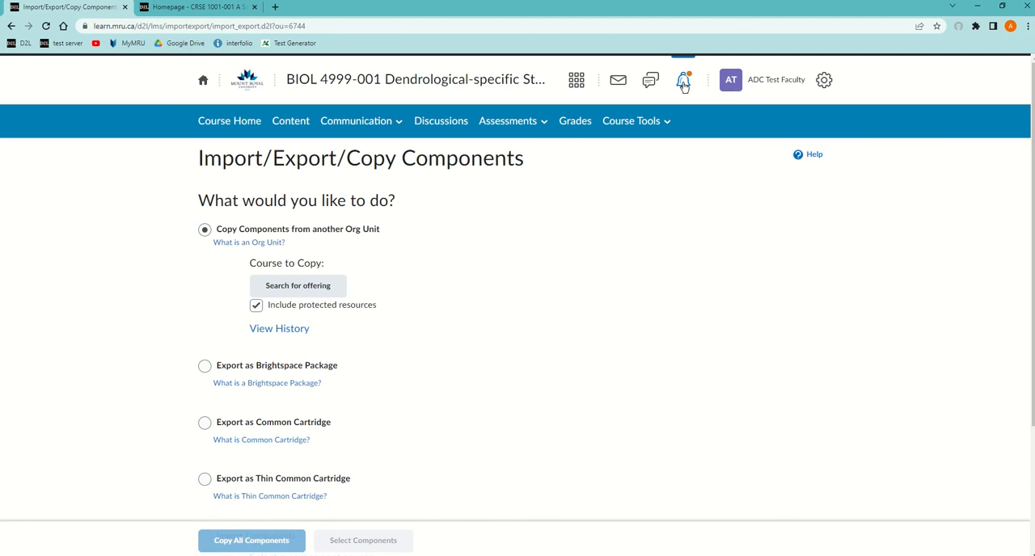
# - From the Export finished alert, download the export Zip package on the summary page
pyautogui.click(683, 80)
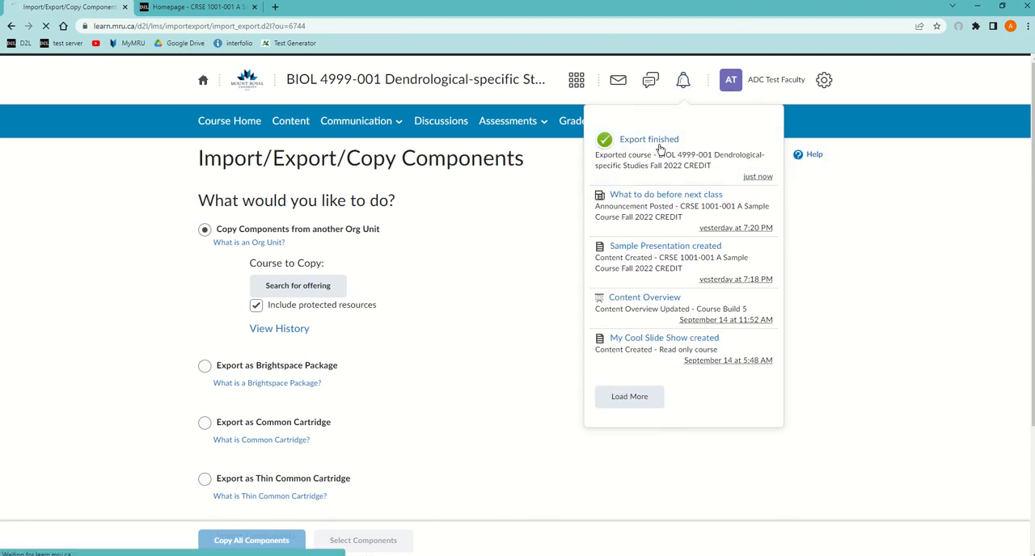
pyautogui.click(649, 139)
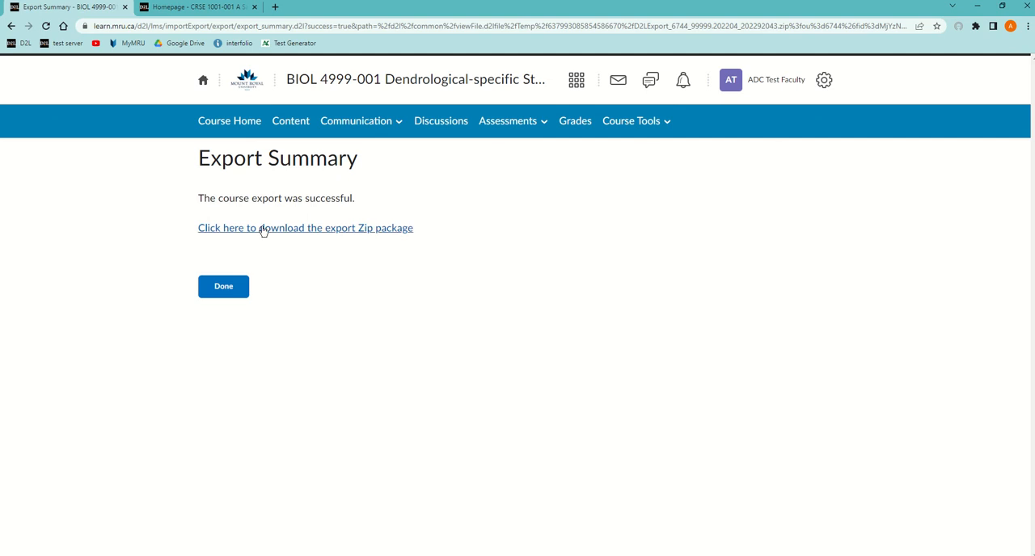
pyautogui.click(305, 227)
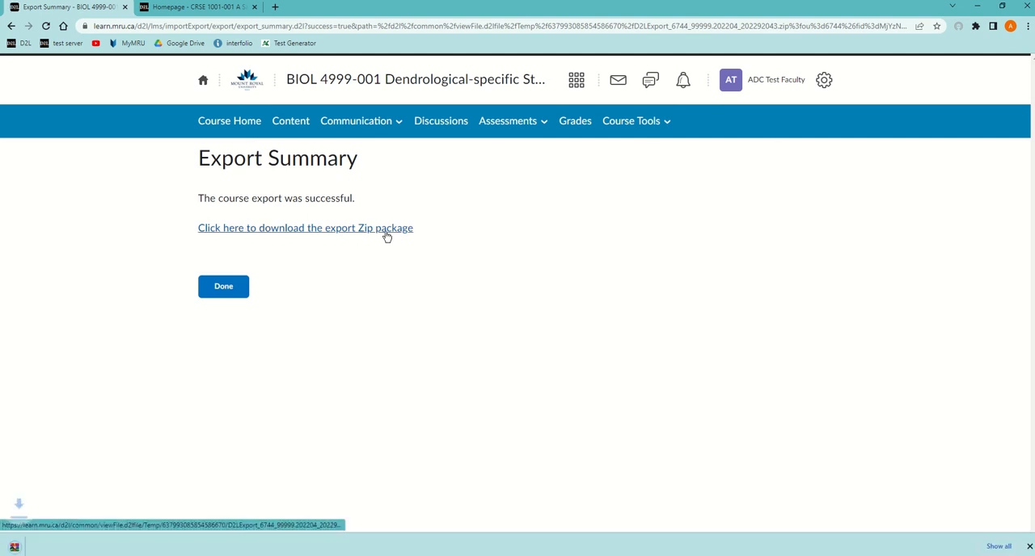
pyautogui.click(305, 228)
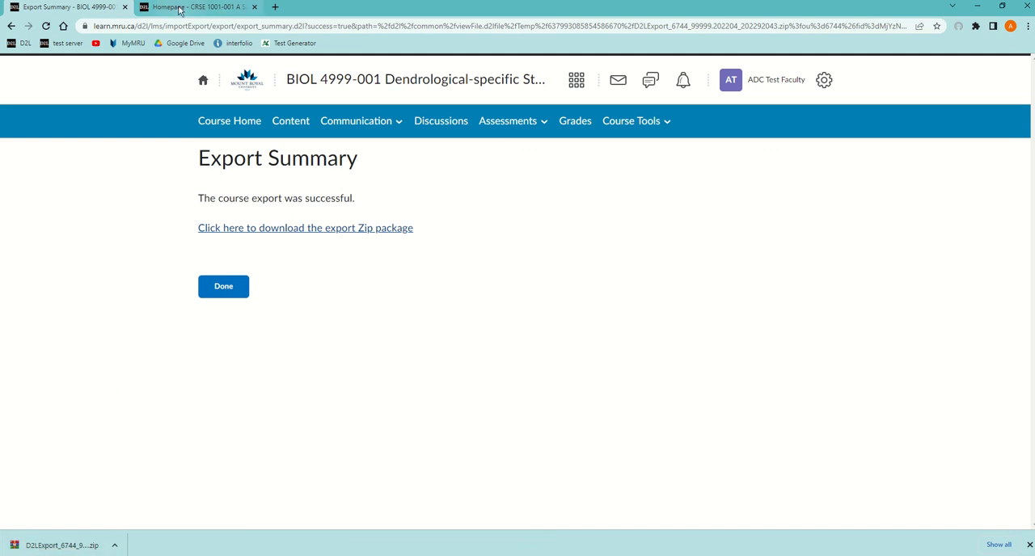
# - Switch to CRSE 1001 and choose Import Components from a course package in Course Admin
pyautogui.click(198, 6)
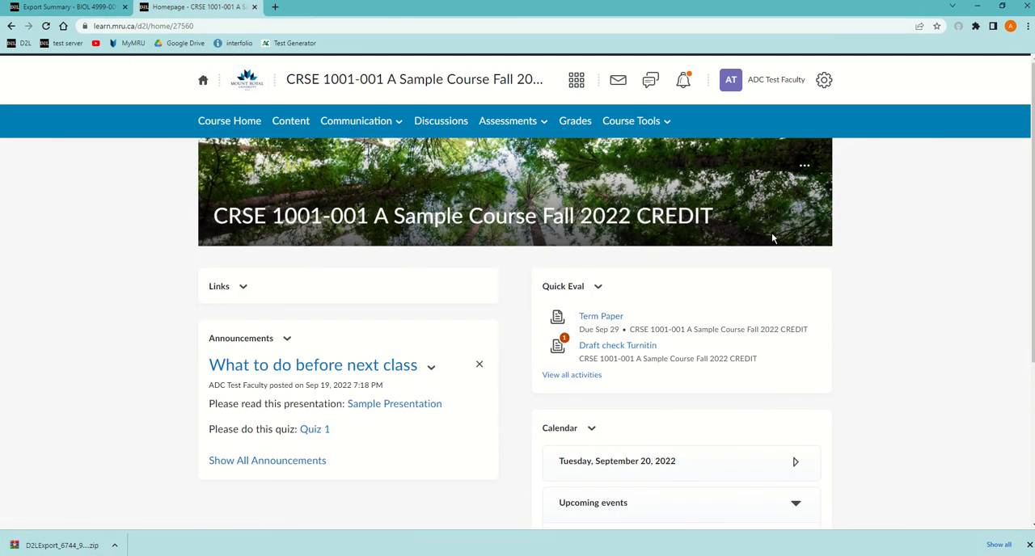
pyautogui.moveTo(738, 196)
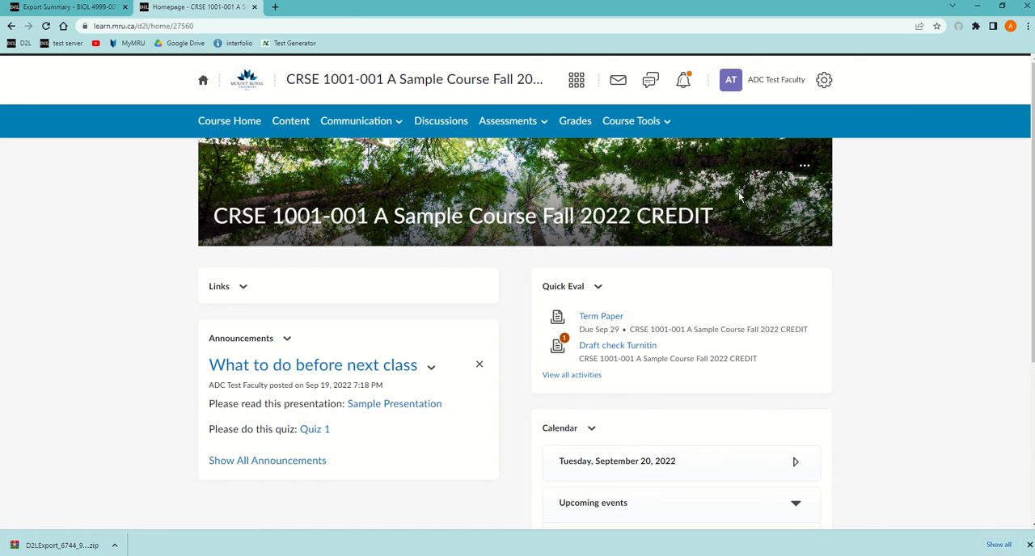
pyautogui.click(632, 121)
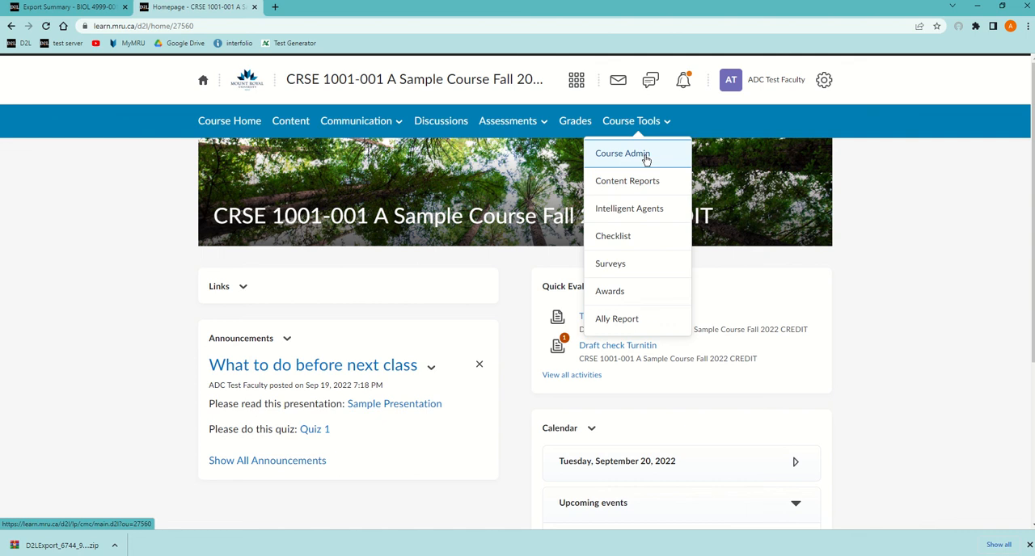
pyautogui.moveTo(640, 156)
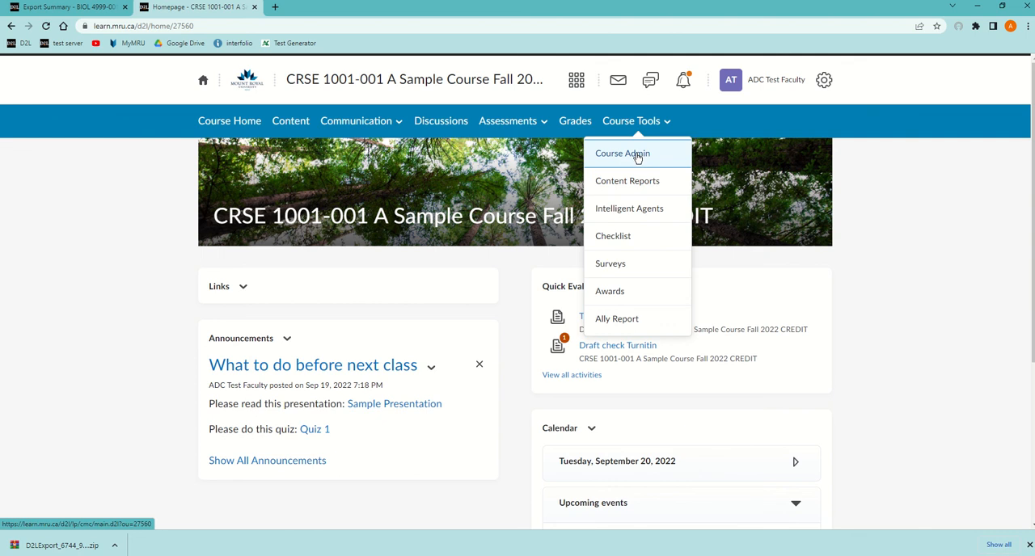
pyautogui.click(622, 153)
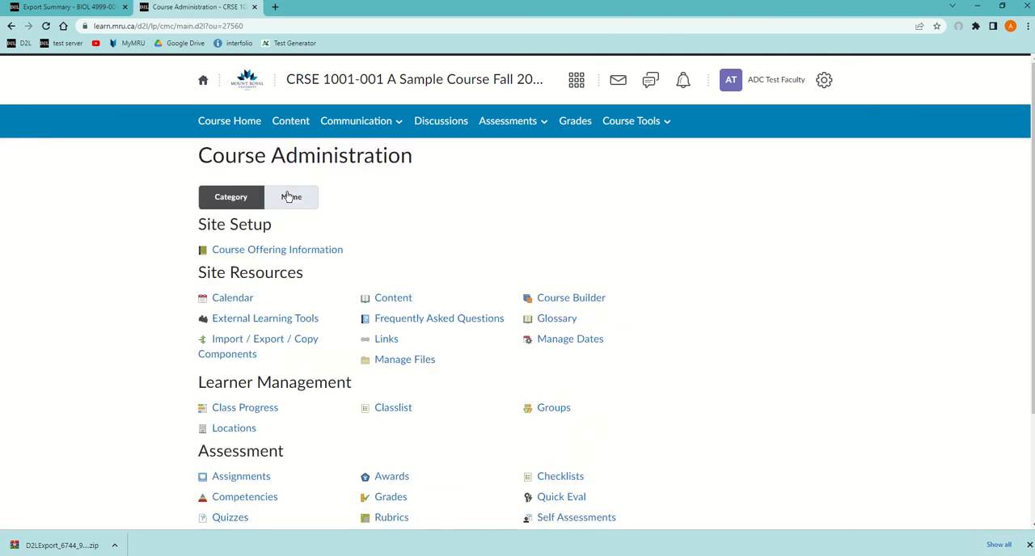
pyautogui.moveTo(234, 346)
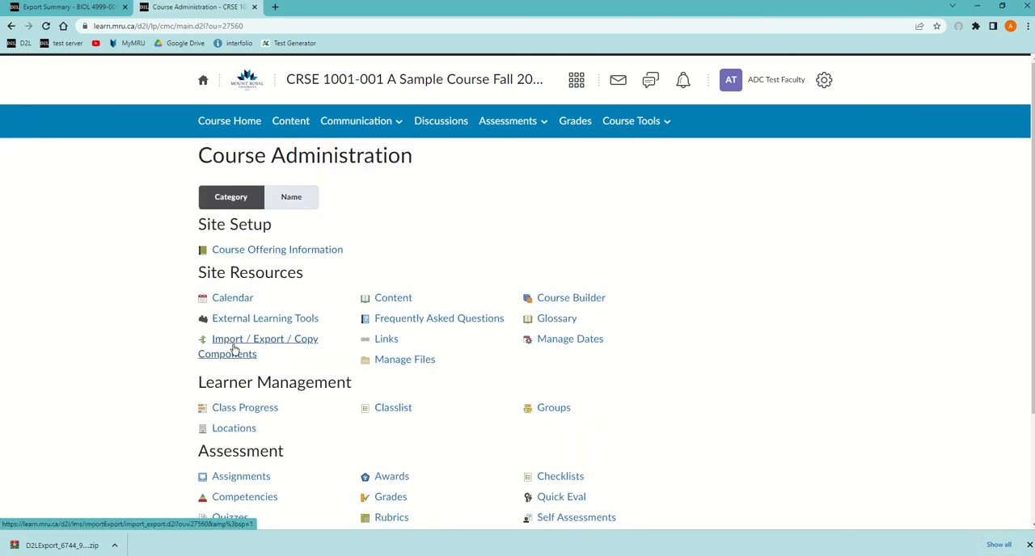
pyautogui.click(264, 339)
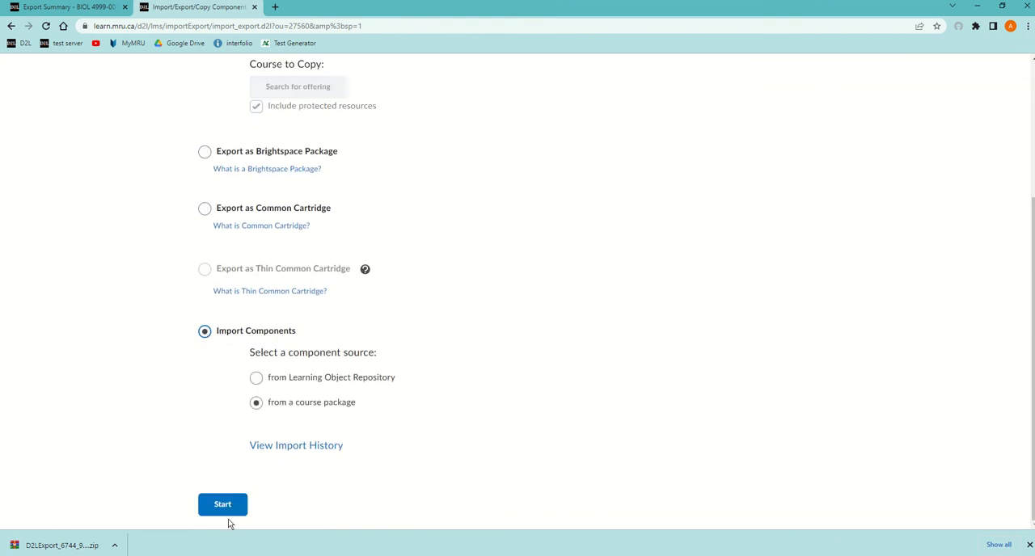
# - Upload the D2LExport zip file from the Downloads folder into the Import Course Package dialog
pyautogui.click(222, 504)
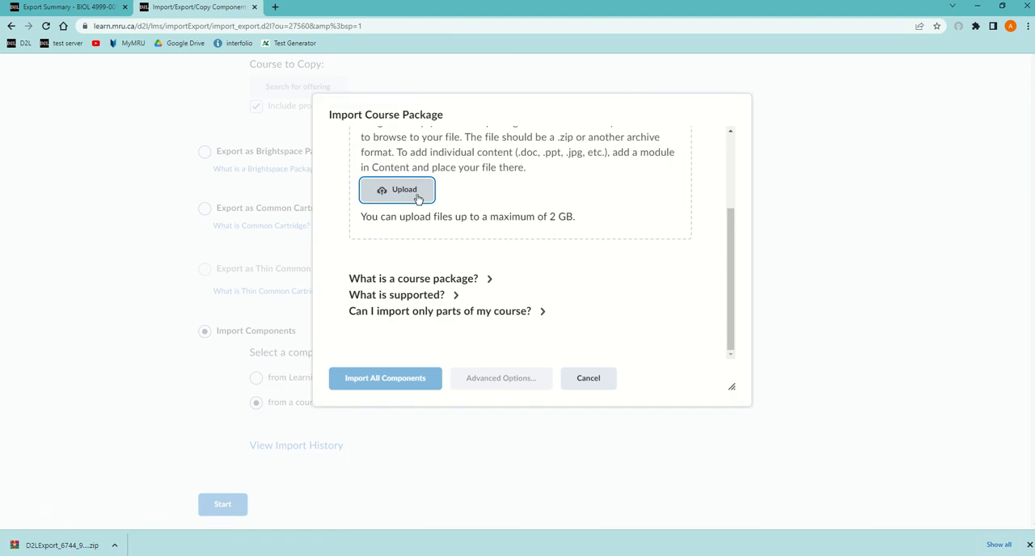
pyautogui.moveTo(410, 194)
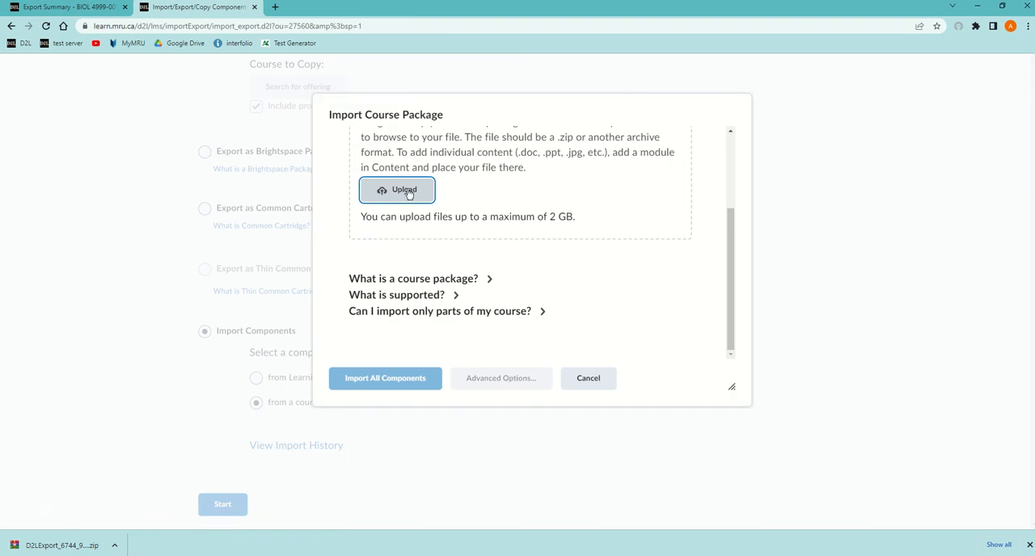
pyautogui.click(397, 189)
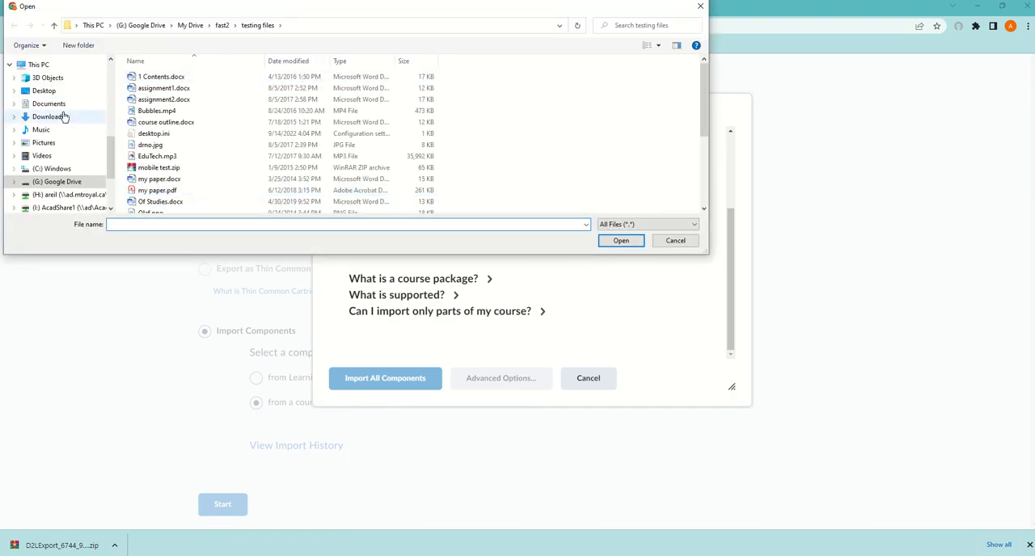
pyautogui.click(48, 117)
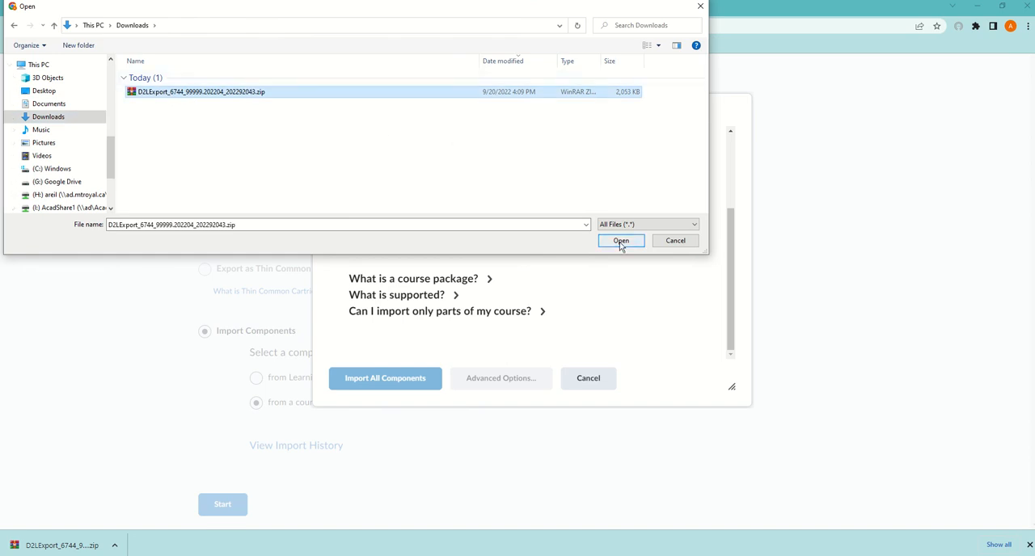
pyautogui.click(620, 241)
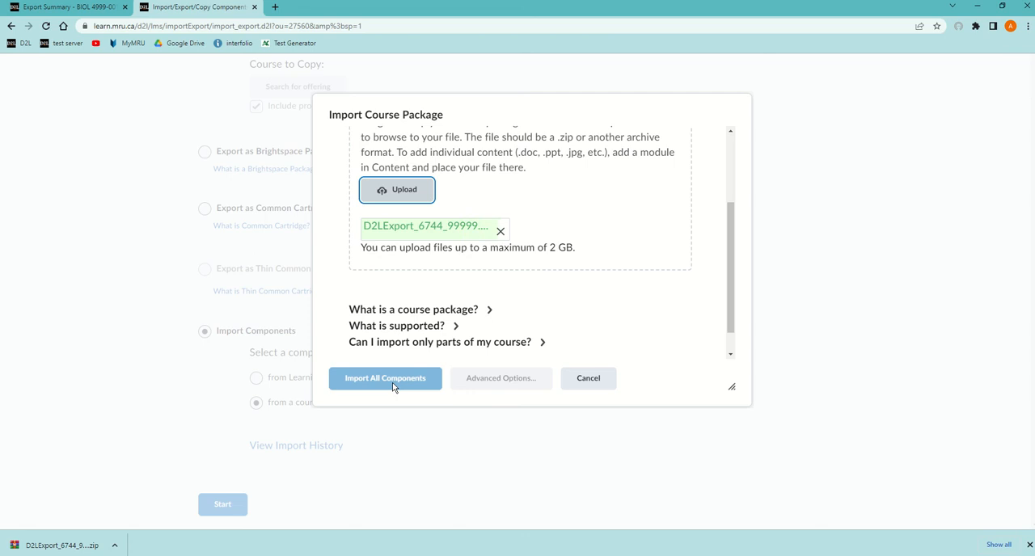
# - Import all components from the package, then view the Content page with its Lectures module
pyautogui.click(385, 377)
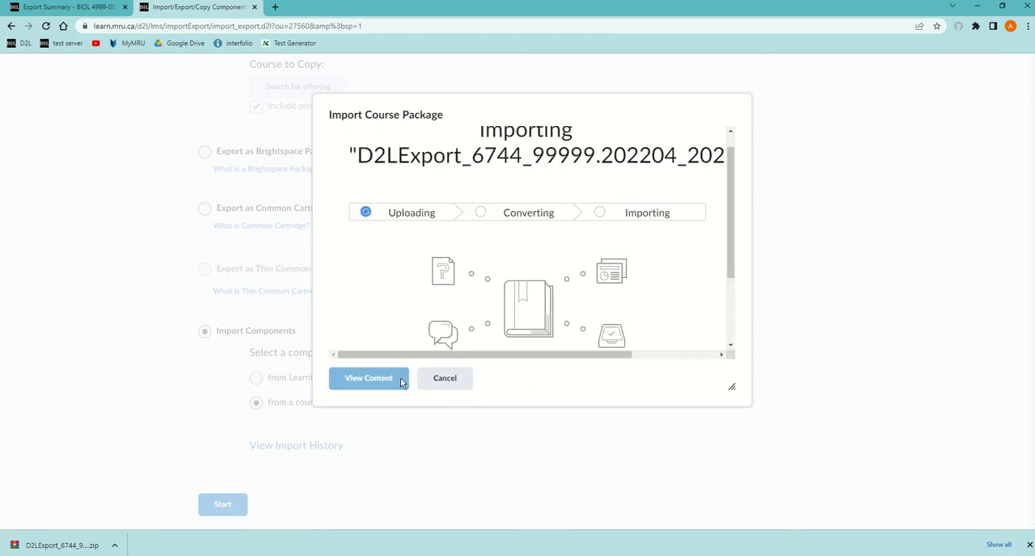
pyautogui.moveTo(382, 272)
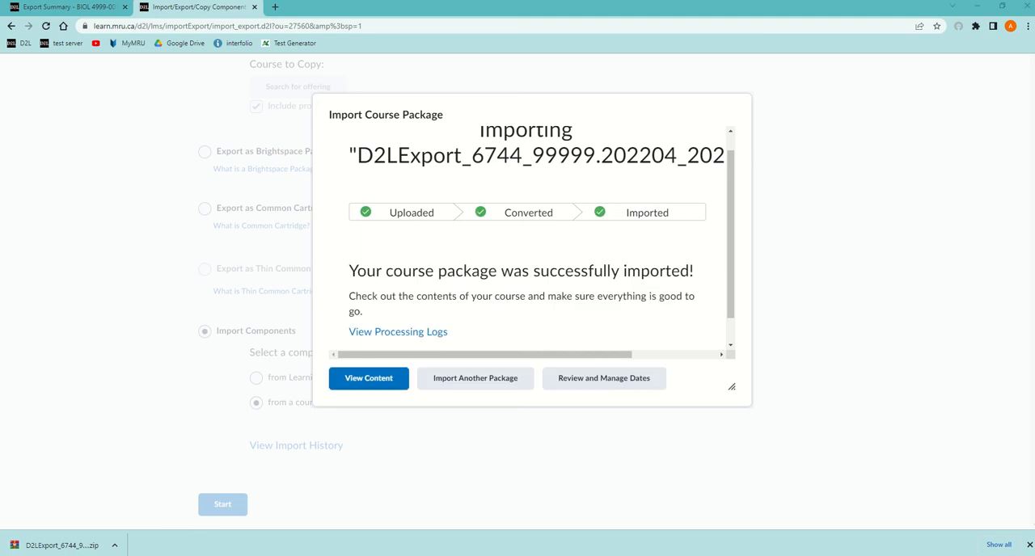
pyautogui.click(368, 378)
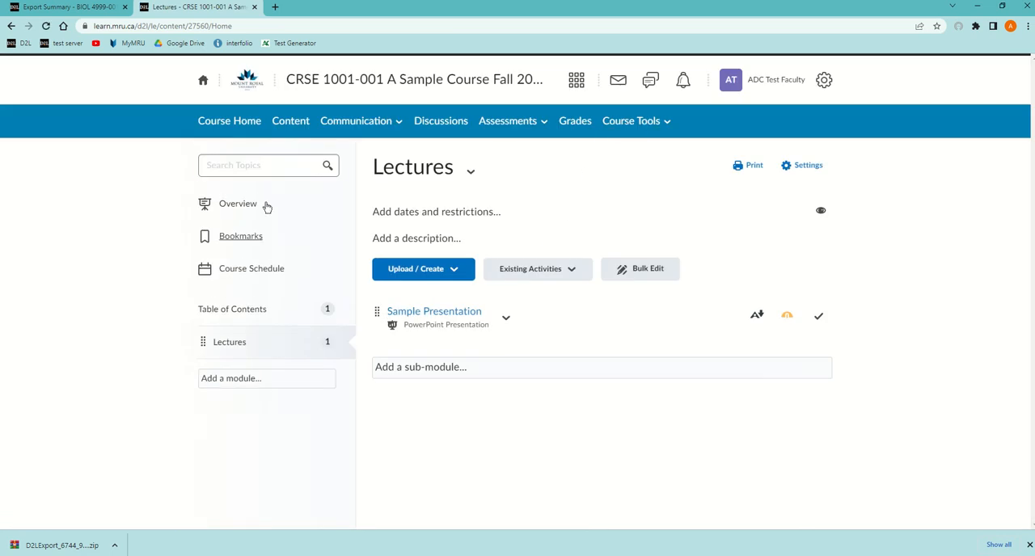
pyautogui.moveTo(636, 120)
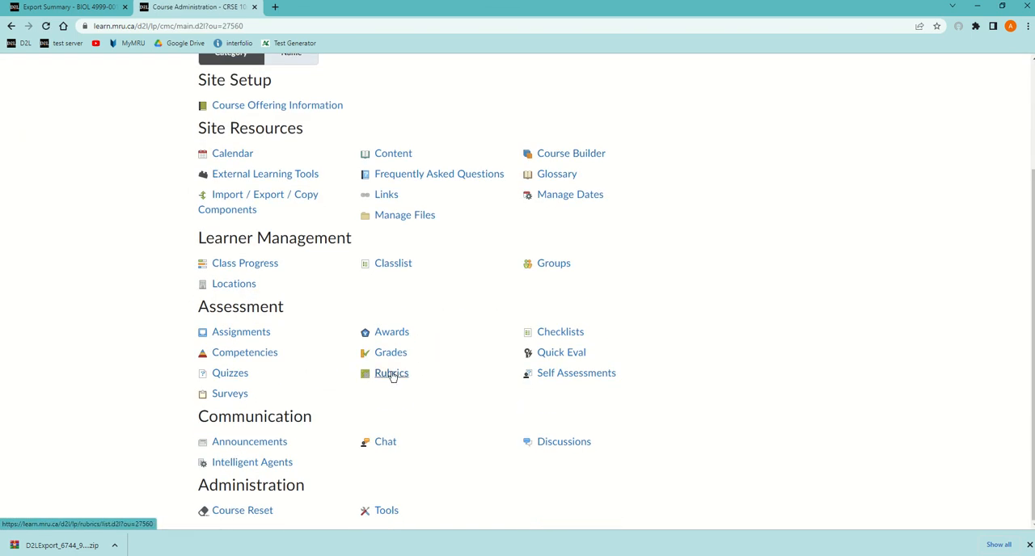
# - Open the CRSE 1001 Rubrics page listing the imported published rubric 'rubric'
pyautogui.click(391, 372)
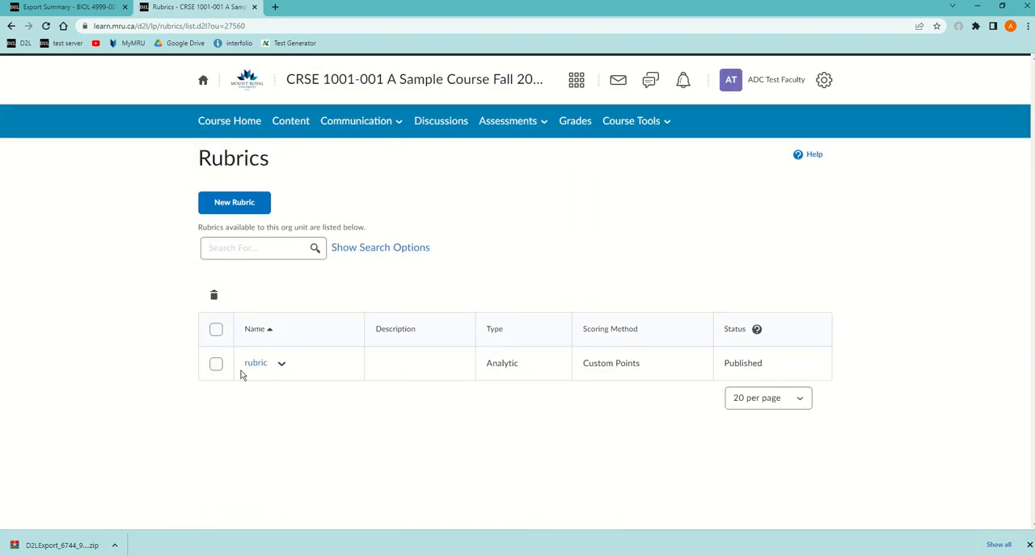